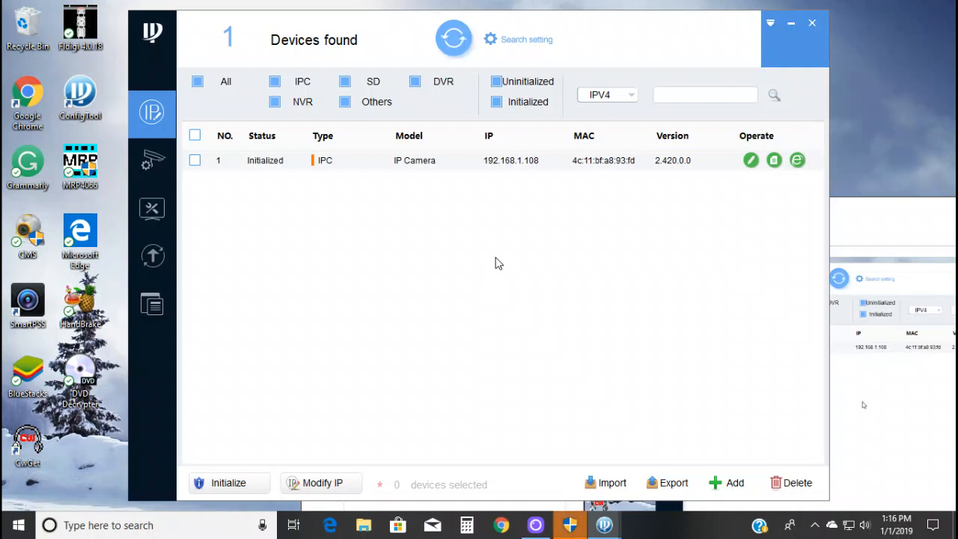
{"action": "mouse_move", "coordinate": [335, 167]}
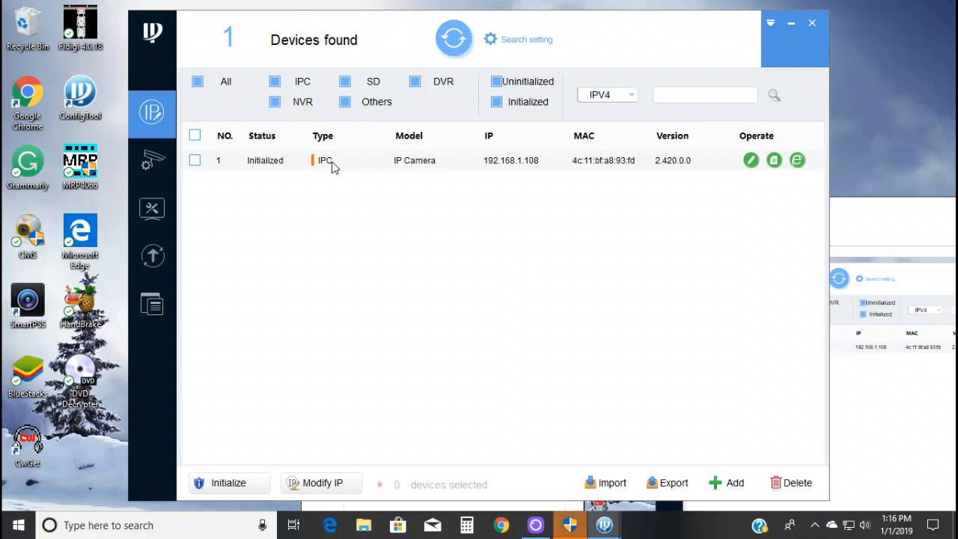
{"action": "mouse_move", "coordinate": [500, 172]}
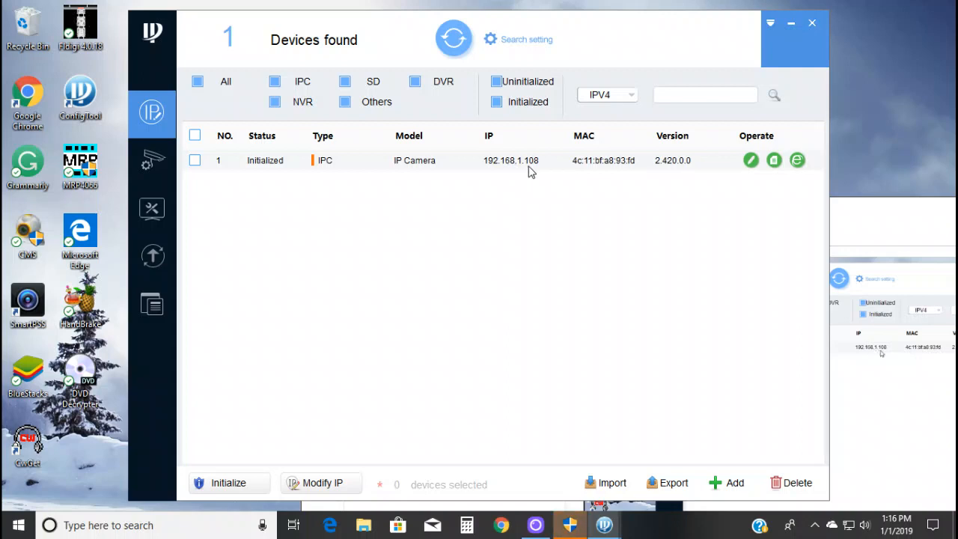
{"action": "mouse_move", "coordinate": [591, 172]}
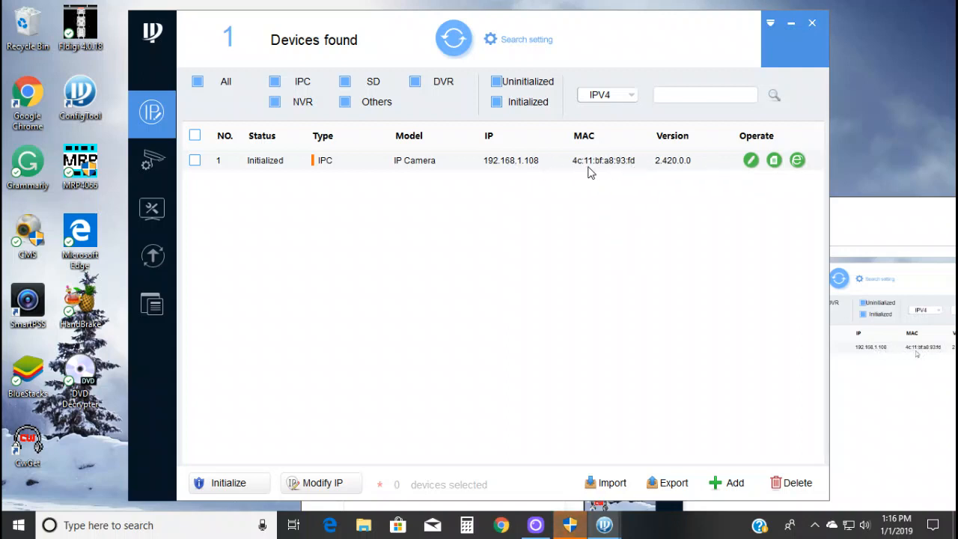
{"action": "mouse_move", "coordinate": [663, 186]}
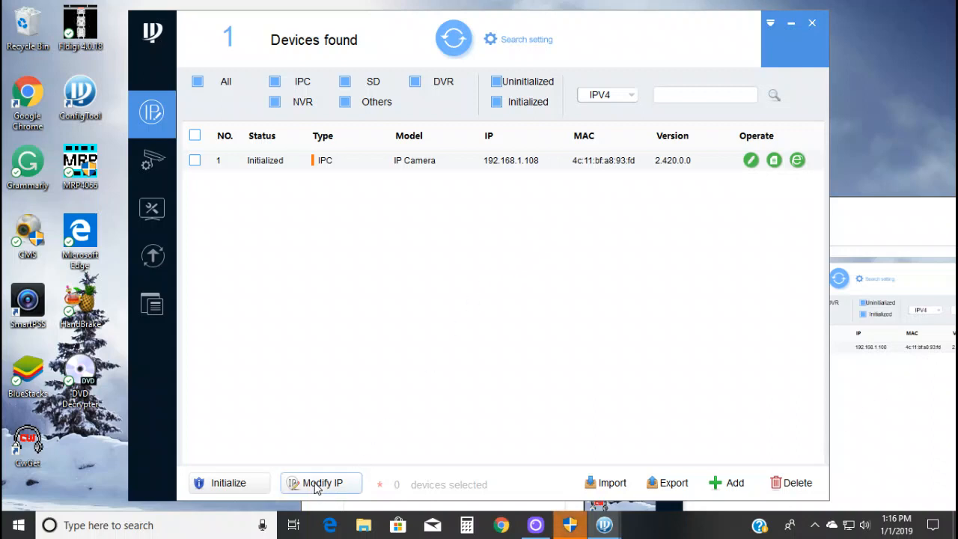
Step: Attempt Modify IP with no device selected and dismiss the 'select at least one device' notice
{"action": "left_click", "coordinate": [320, 482]}
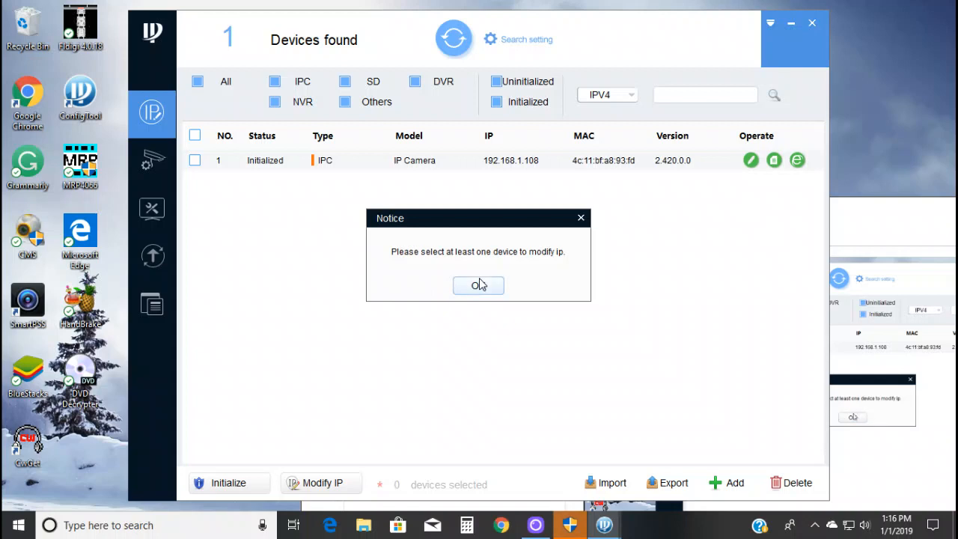
{"action": "left_click", "coordinate": [479, 284]}
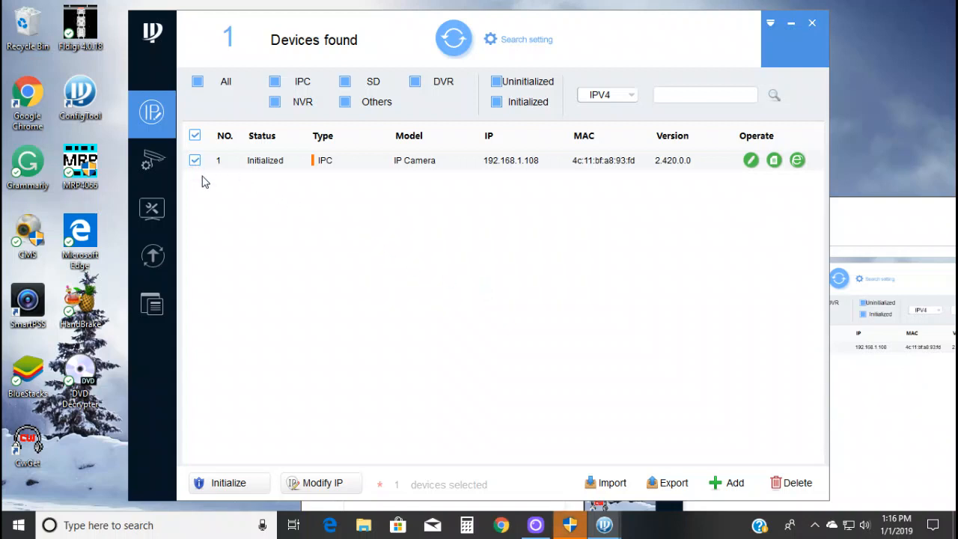
Step: Enter static start IP 192.168.254.10 and subnet mask 255.255.255.0 for the camera at 192.168.1.108
{"action": "left_click", "coordinate": [320, 482]}
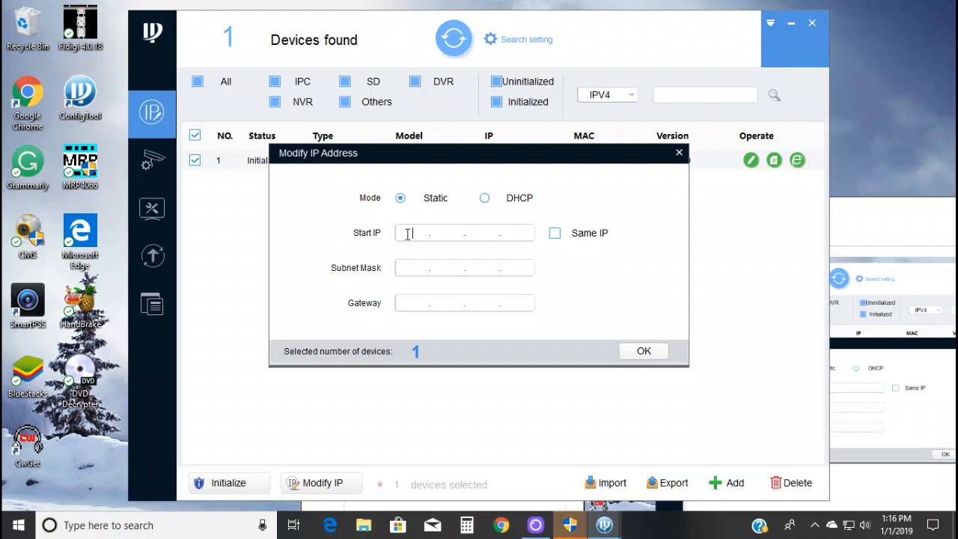
{"action": "type", "text": "192.1"}
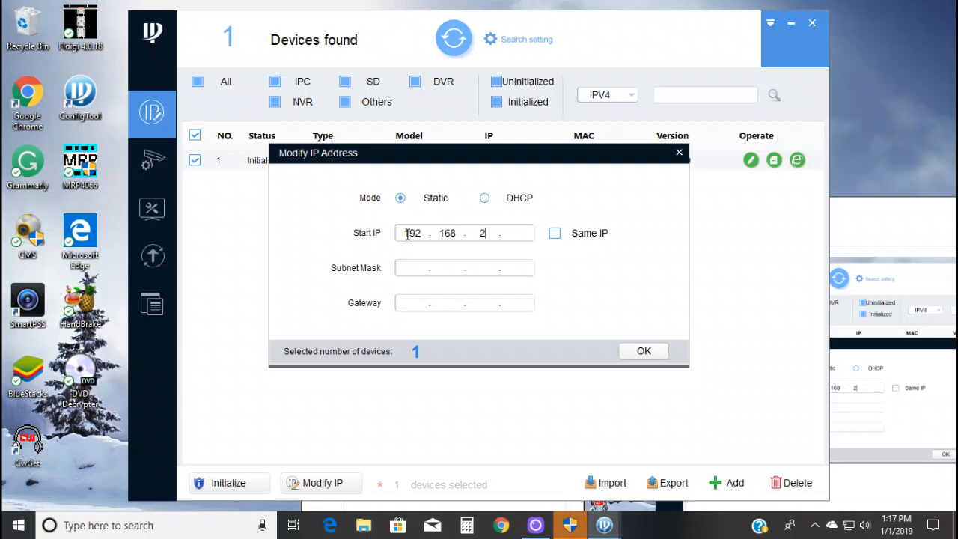
{"action": "type", "text": "54"}
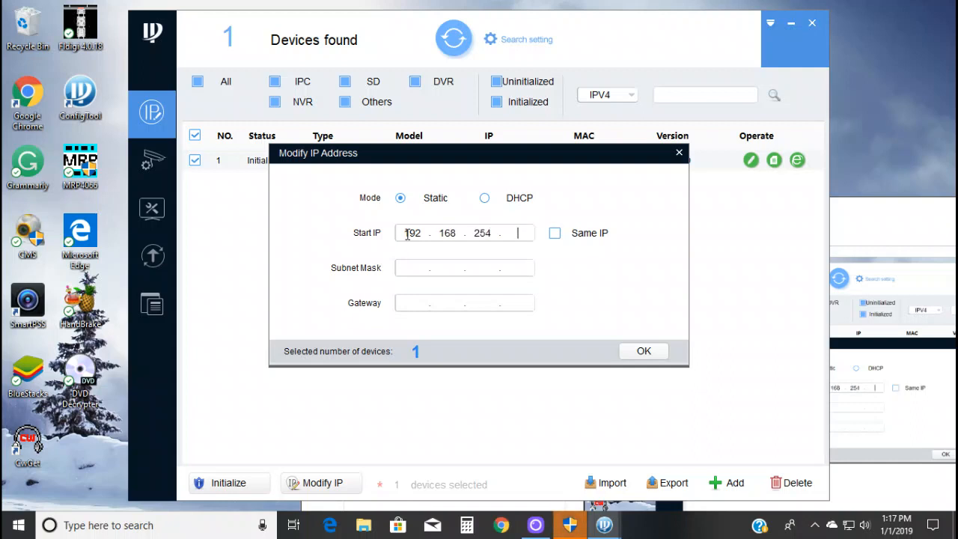
{"action": "type", "text": "10"}
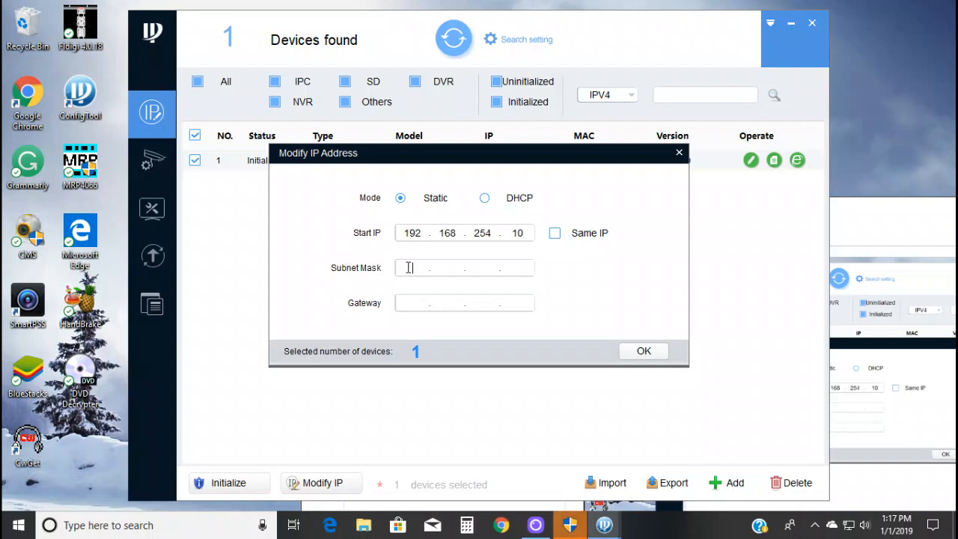
{"action": "type", "text": "255.255.255.0"}
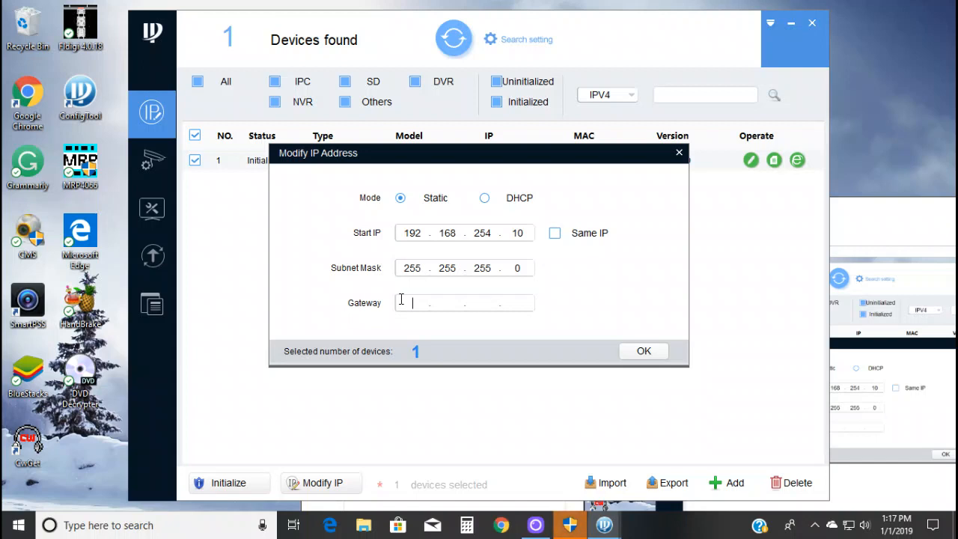
Step: Fill in the gateway 192.168.254.1 to complete the static address settings
{"action": "type", "text": "1"}
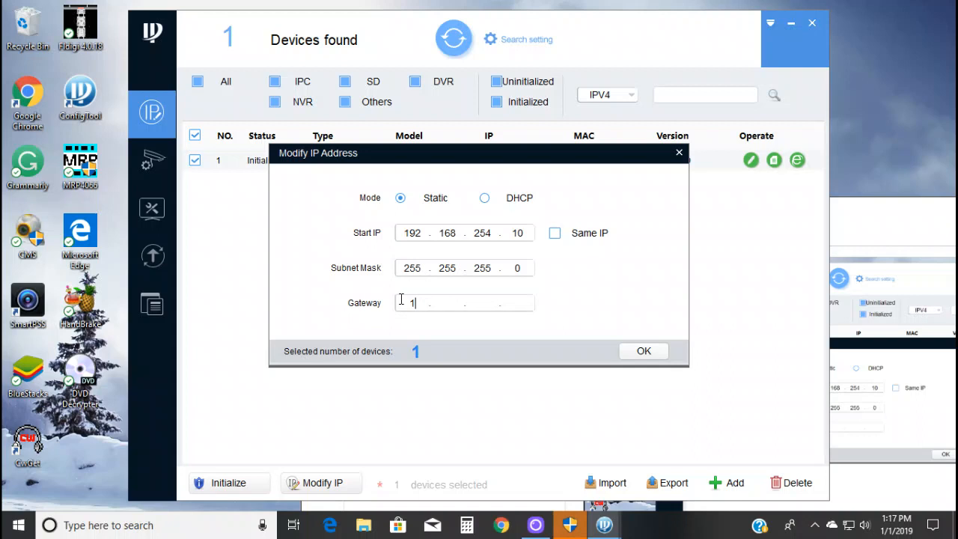
{"action": "type", "text": "92"}
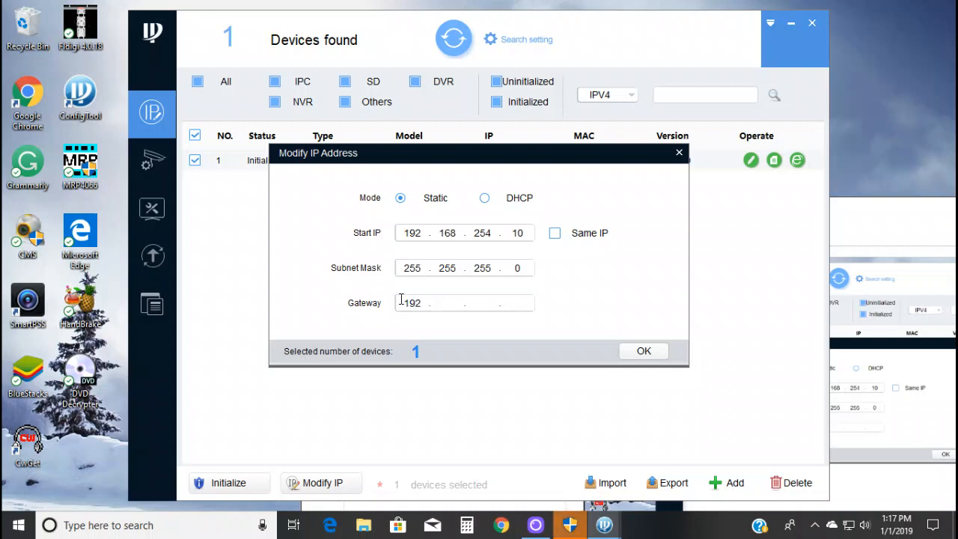
{"action": "type", "text": "168"}
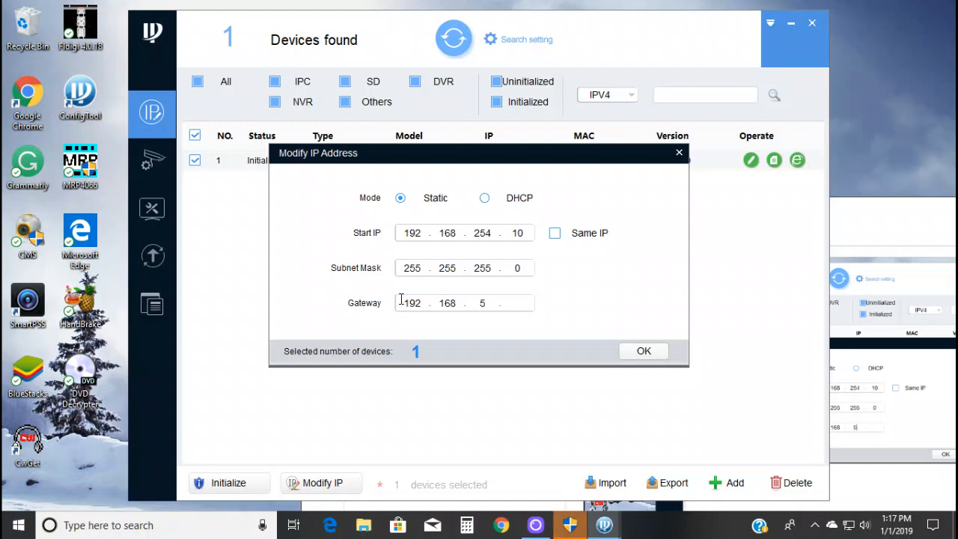
{"action": "type", "text": "254"}
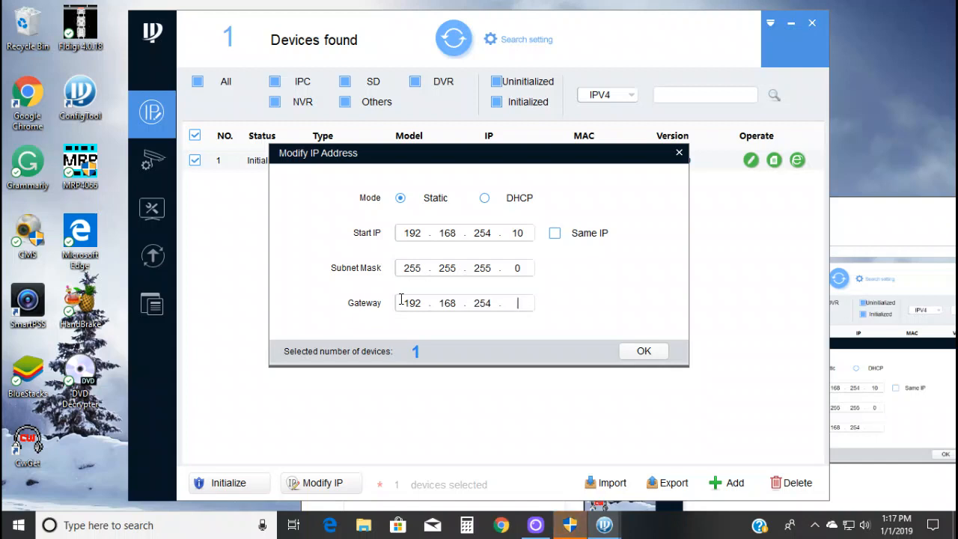
{"action": "type", "text": "1"}
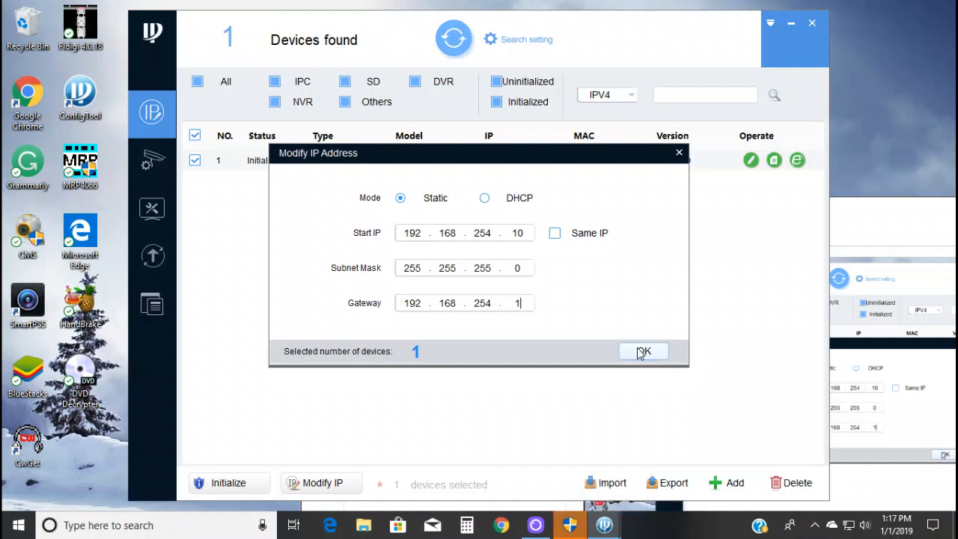
Step: Apply the new address and re-scan so the camera lists at 192.168.254.10
{"action": "left_click", "coordinate": [644, 350]}
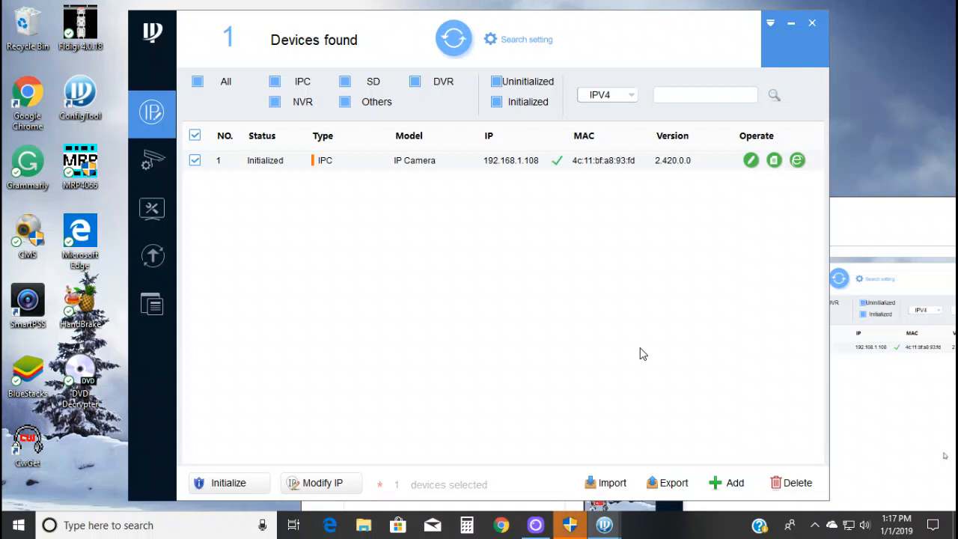
{"action": "left_click", "coordinate": [453, 39]}
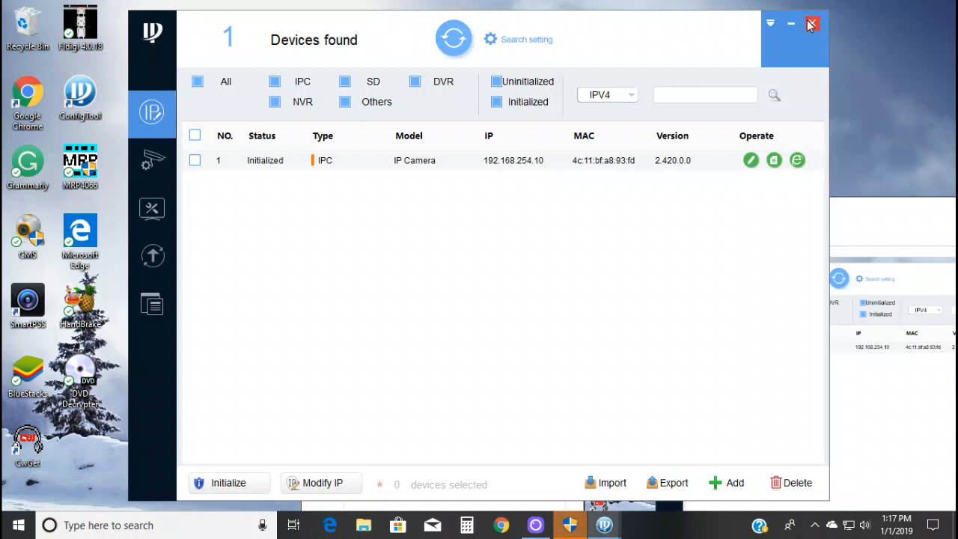
{"action": "mouse_move", "coordinate": [790, 24]}
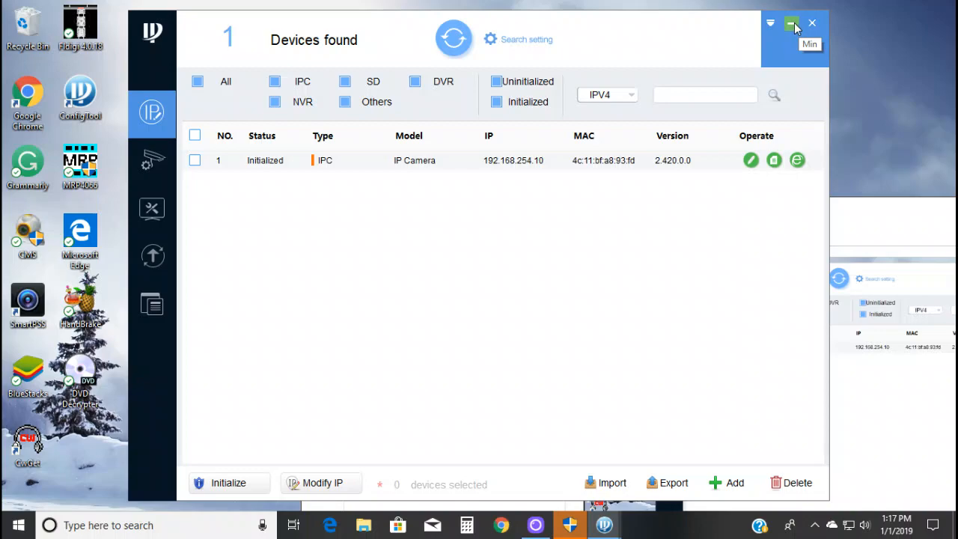